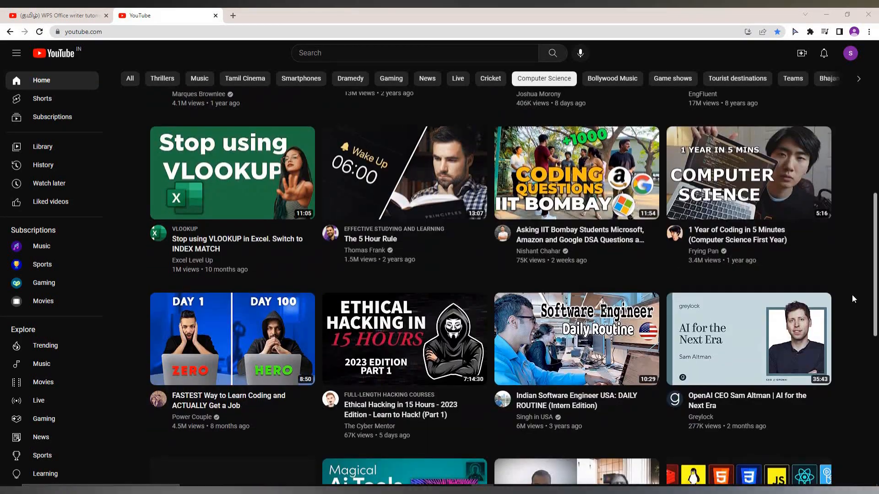
- Scroll to the top and return to Home for fresh recommendations under All
{"action": "scroll", "scroll_direction": "up", "scroll_amount": 3}
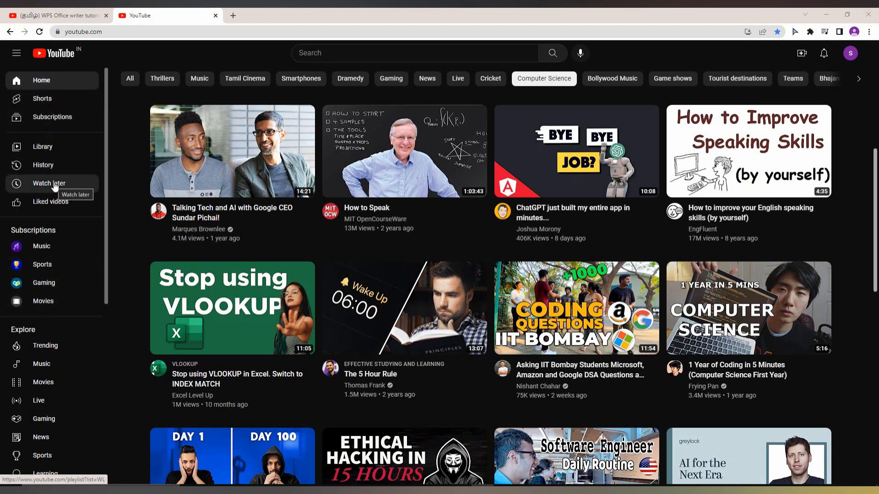
{"action": "mouse_move", "coordinate": [43, 165]}
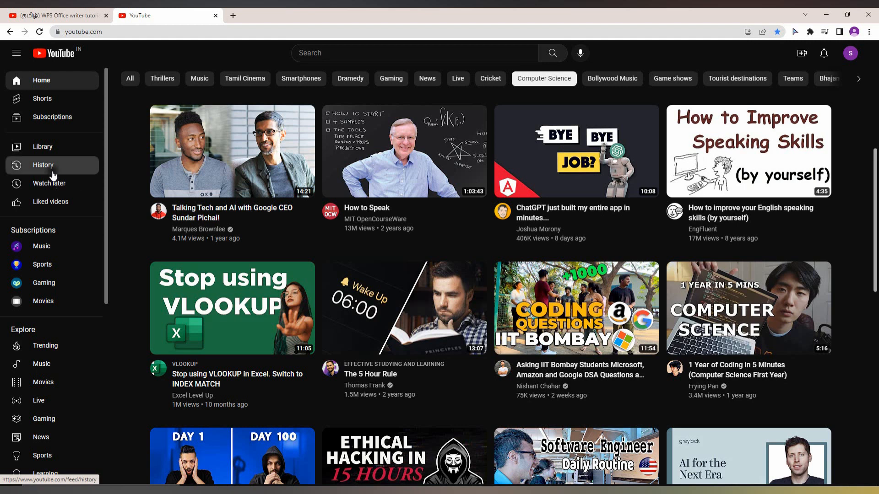
{"action": "left_click", "coordinate": [43, 165]}
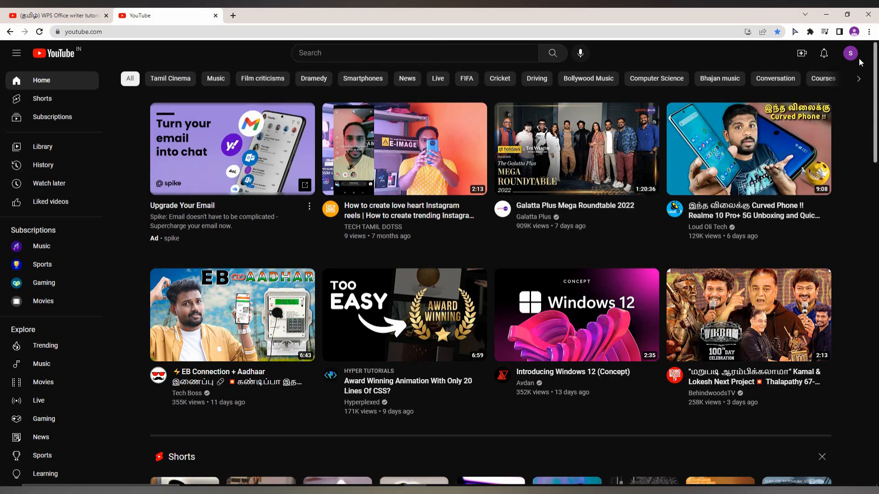
- Open the account menu from the profile avatar at the top right
{"action": "left_click", "coordinate": [849, 53]}
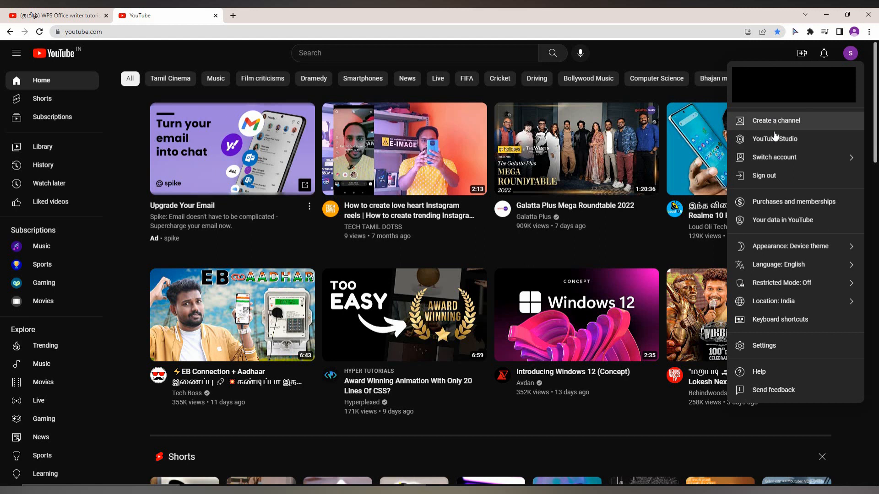
{"action": "mouse_move", "coordinate": [793, 202]}
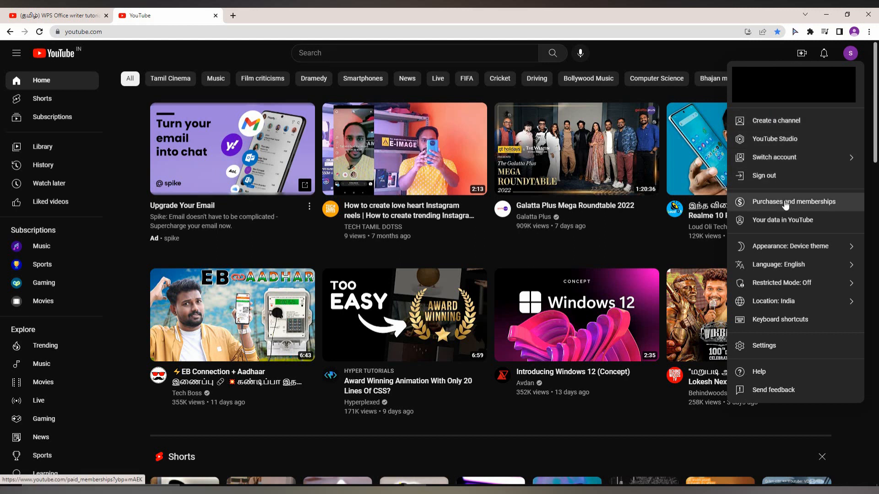
{"action": "mouse_move", "coordinate": [722, 97]}
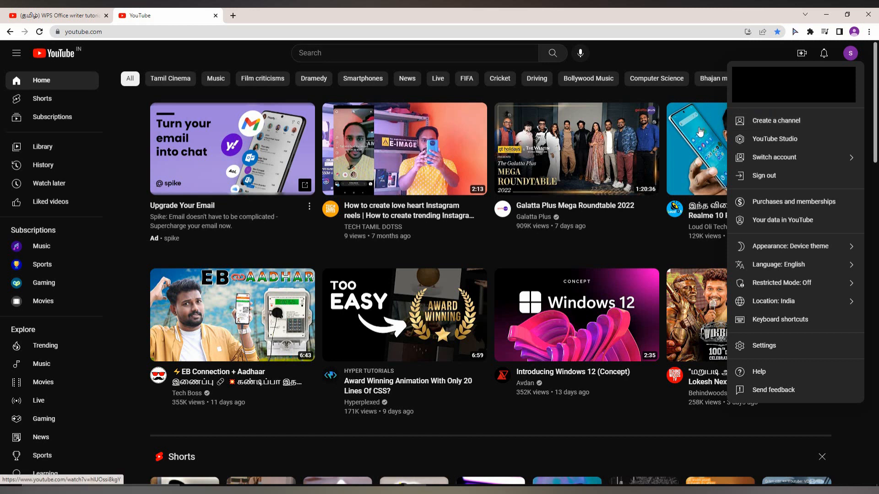
{"action": "mouse_move", "coordinate": [861, 457]}
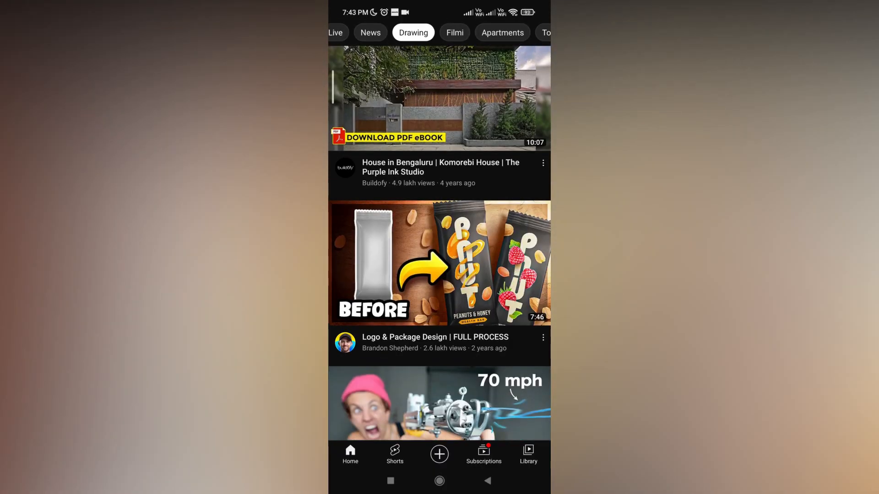
- From Library, open the account menu and browse the Time watched daily statistics
{"action": "left_click", "coordinate": [527, 454]}
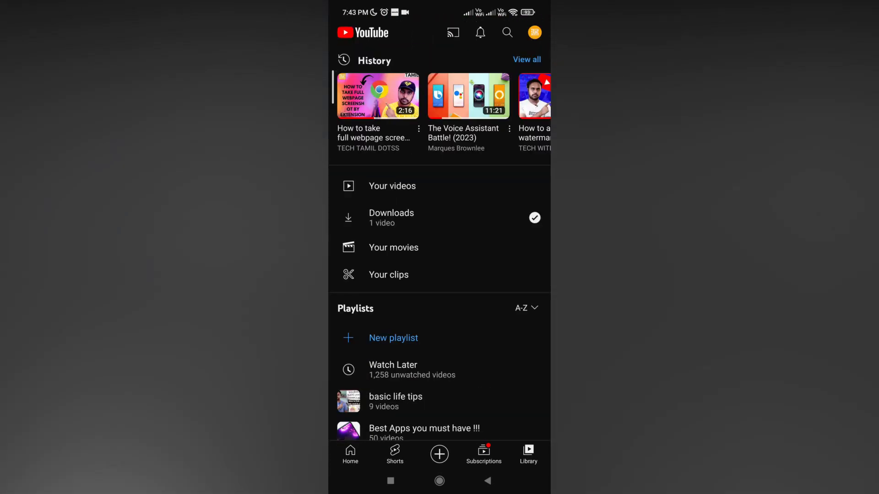
{"action": "left_click", "coordinate": [534, 32]}
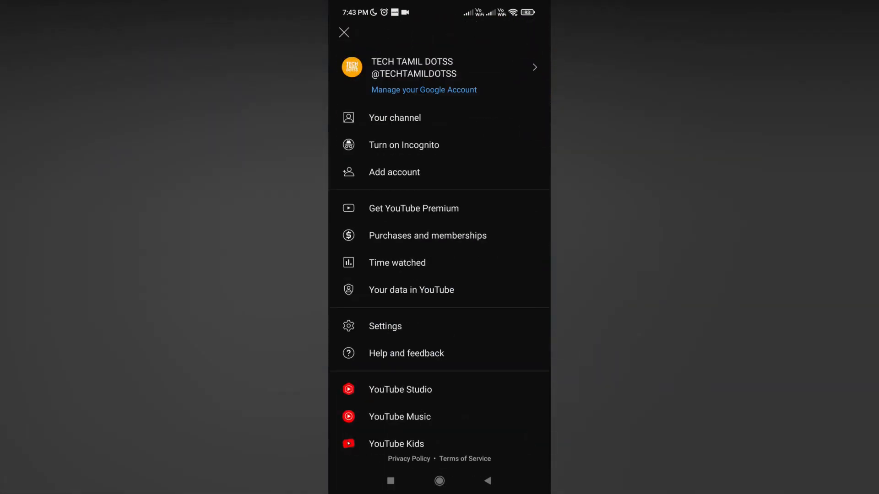
{"action": "left_click", "coordinate": [396, 262]}
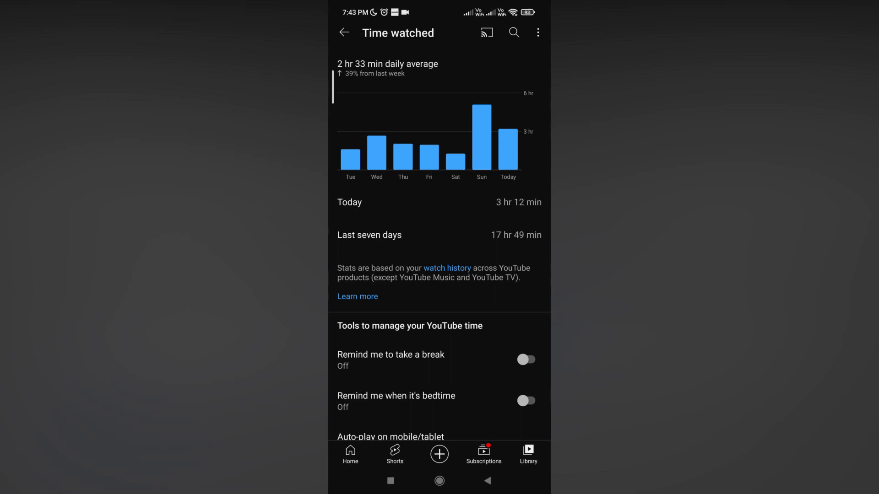
{"action": "scroll", "scroll_direction": "down", "scroll_amount": 3}
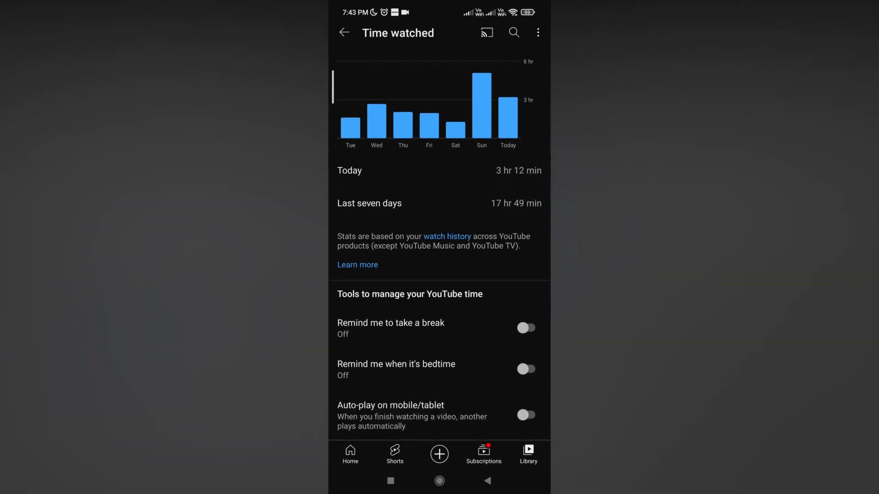
{"action": "scroll", "scroll_direction": "down", "scroll_amount": 3}
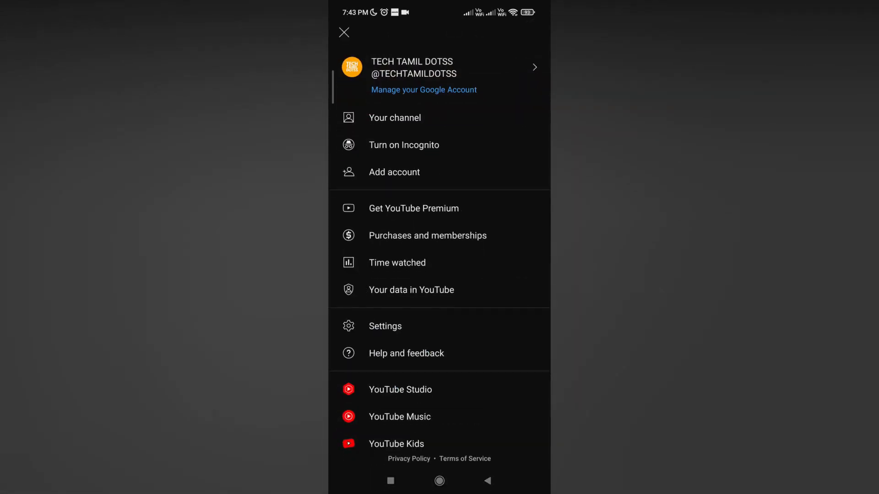
- Open Time watched and scroll to the daily average and seven-day totals
{"action": "left_click", "coordinate": [397, 263]}
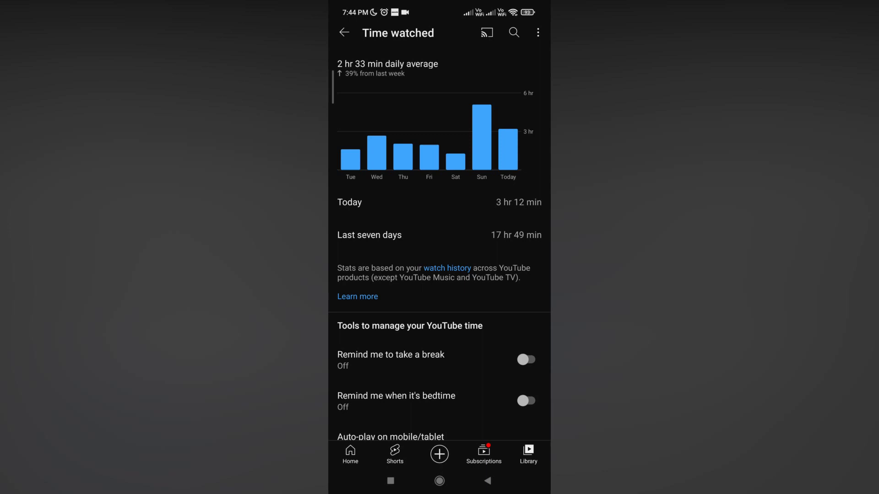
{"action": "scroll", "scroll_direction": "down", "scroll_amount": 3}
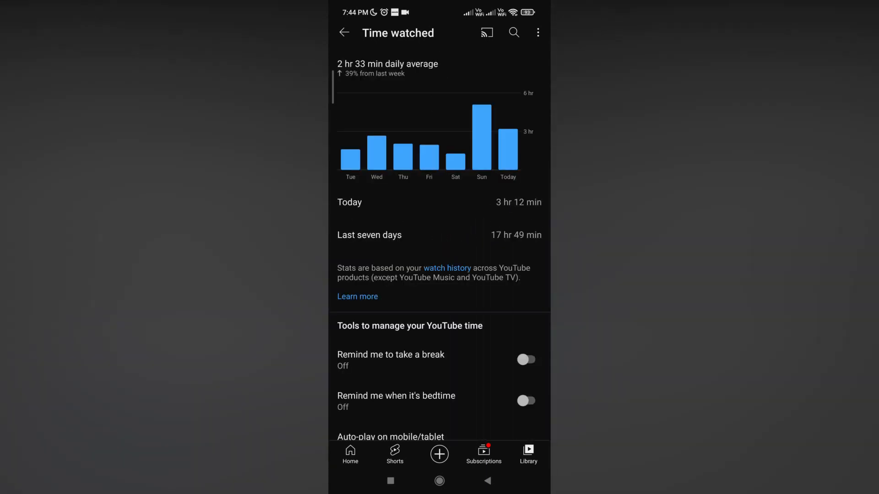
- Enable break reminders every 1 hour 15 minutes and bedtime reminders 11:00 pm–5:00 am
{"action": "left_click", "coordinate": [526, 360]}
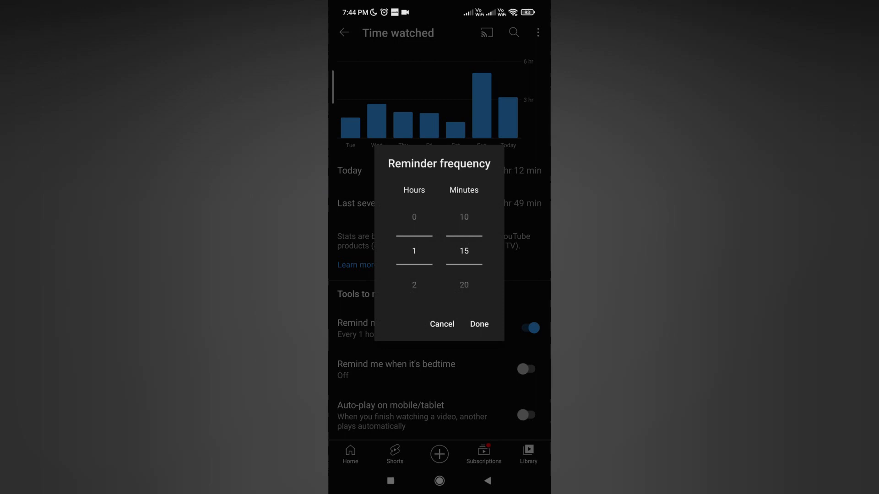
{"action": "left_click", "coordinate": [479, 324]}
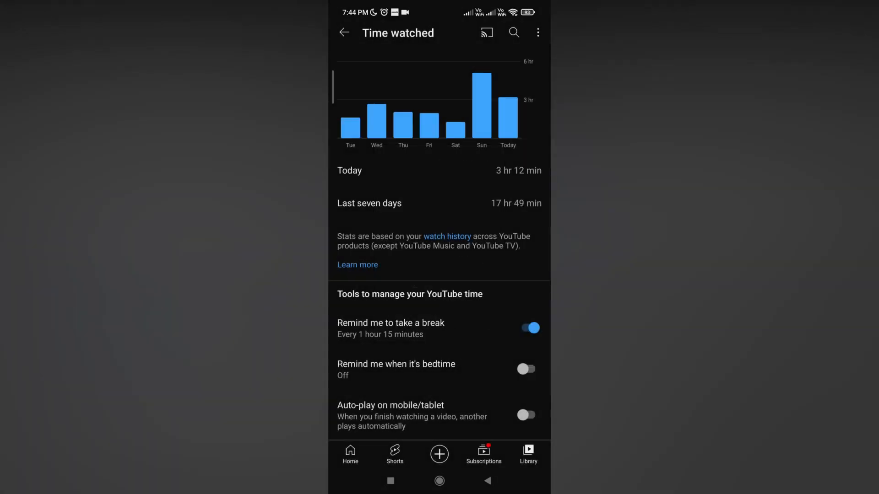
{"action": "left_click", "coordinate": [526, 369]}
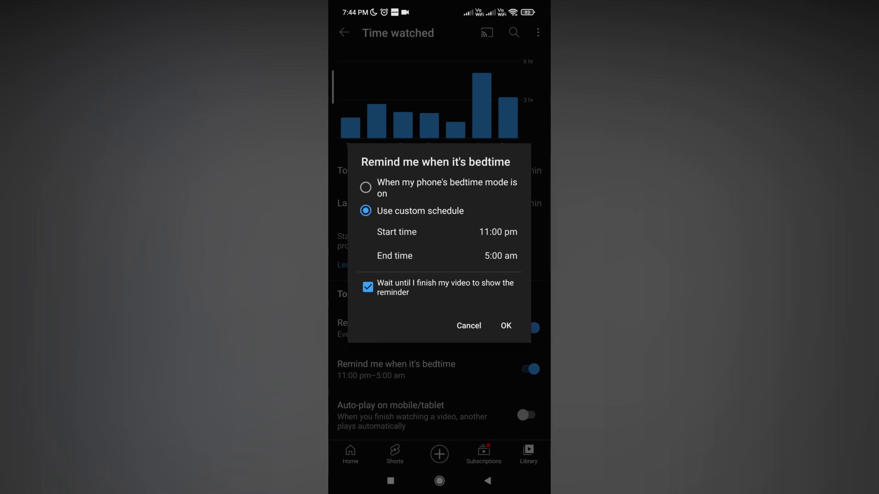
{"action": "left_click", "coordinate": [505, 325]}
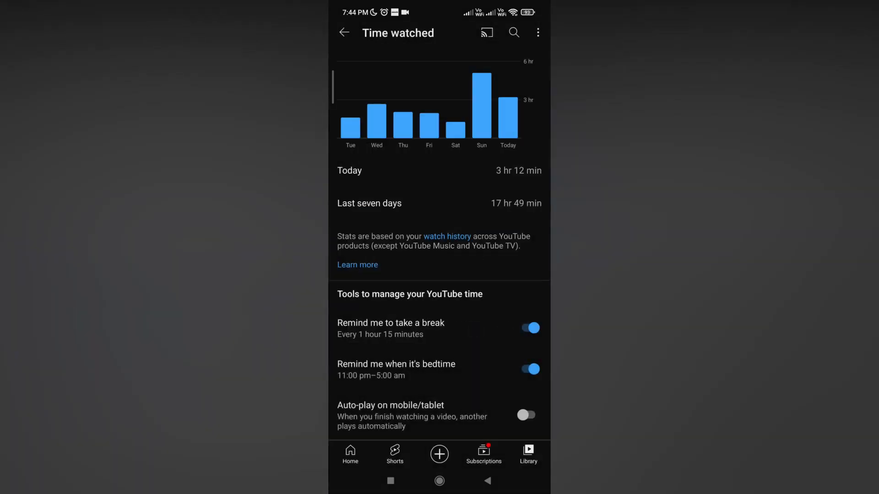